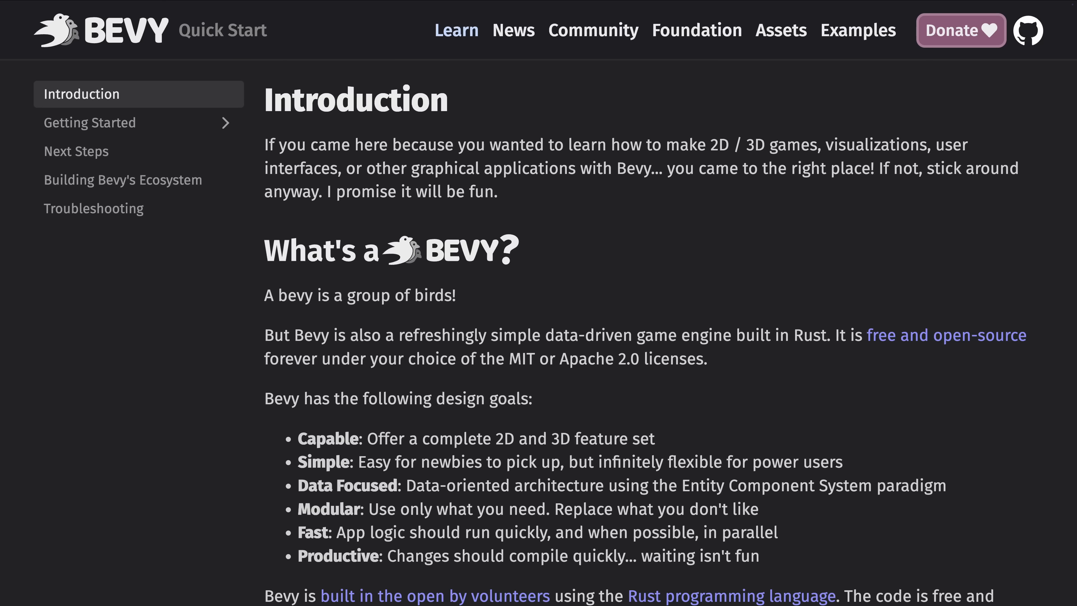
Step: Switch from the Quick Start introduction to the bevy crate's versions page on crates.io
left_click(857, 31)
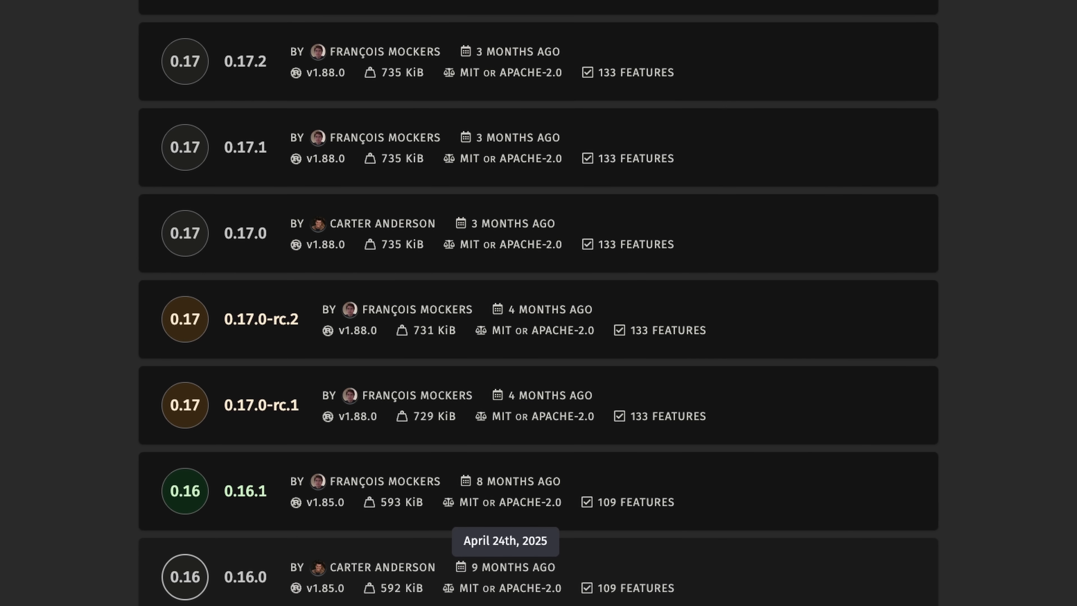
scroll("up", 3)
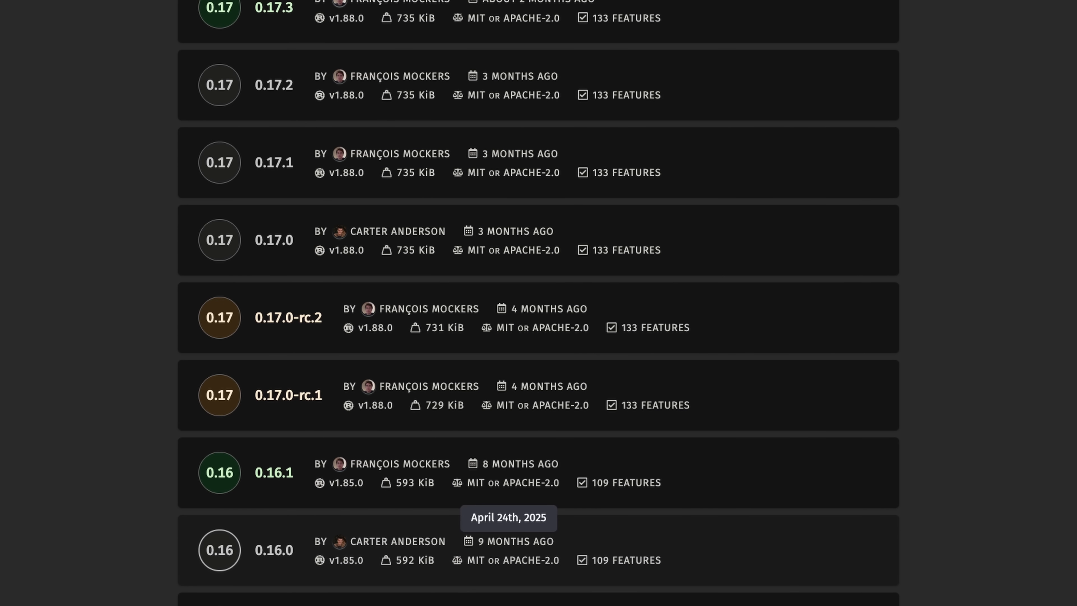
scroll("down", 3)
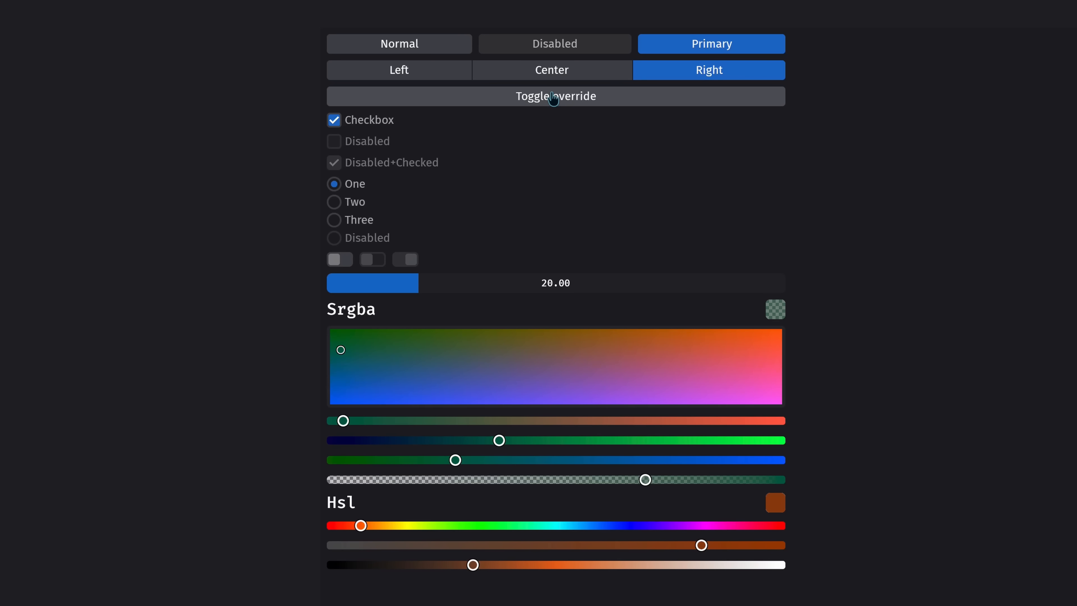
mouse_move(534, 104)
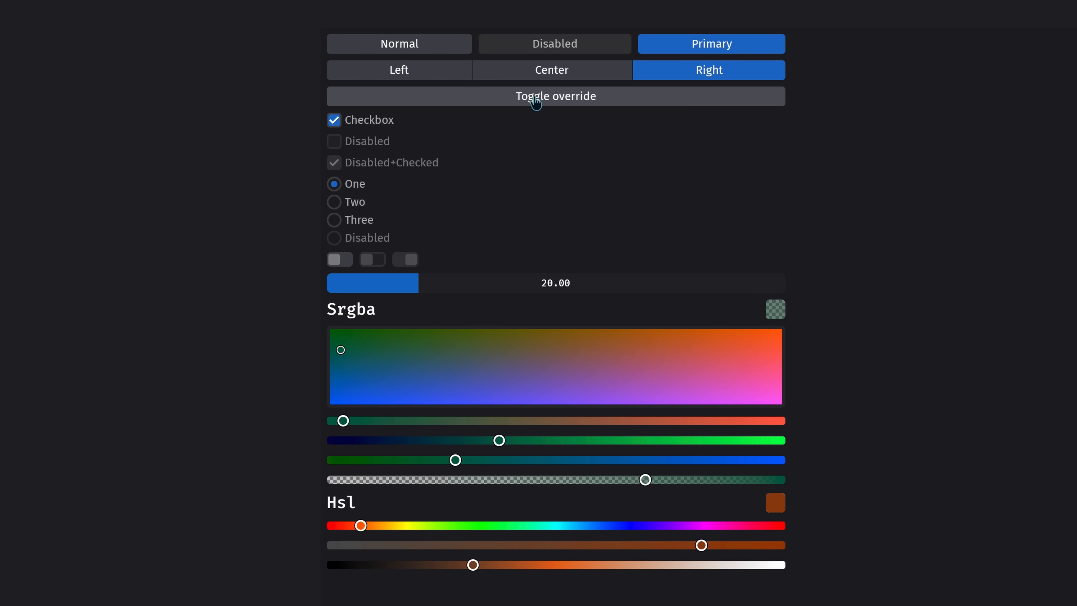
mouse_move(490, 118)
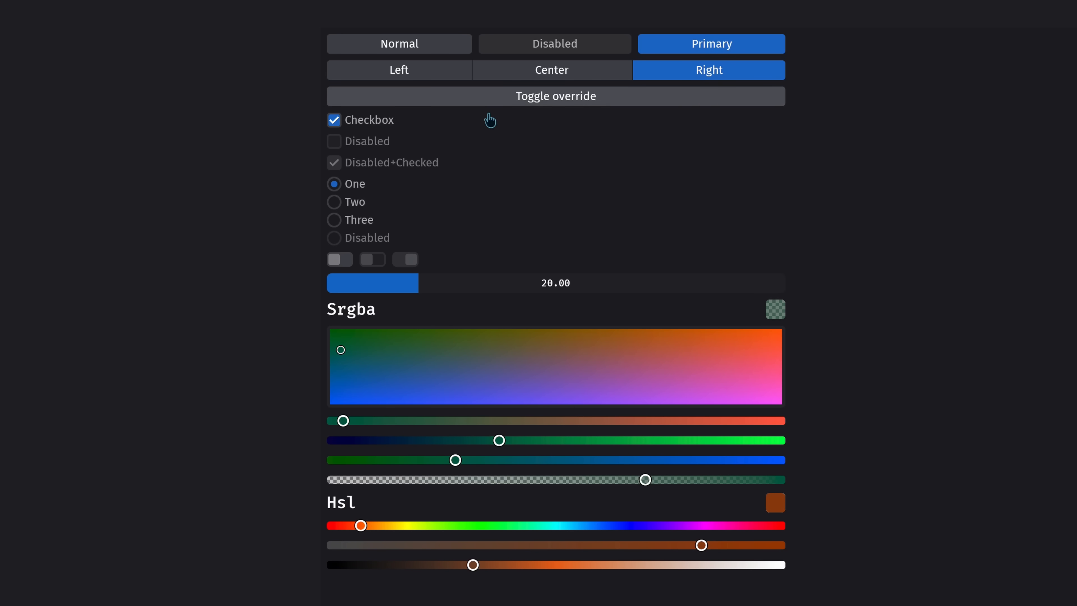
left_click(334, 201)
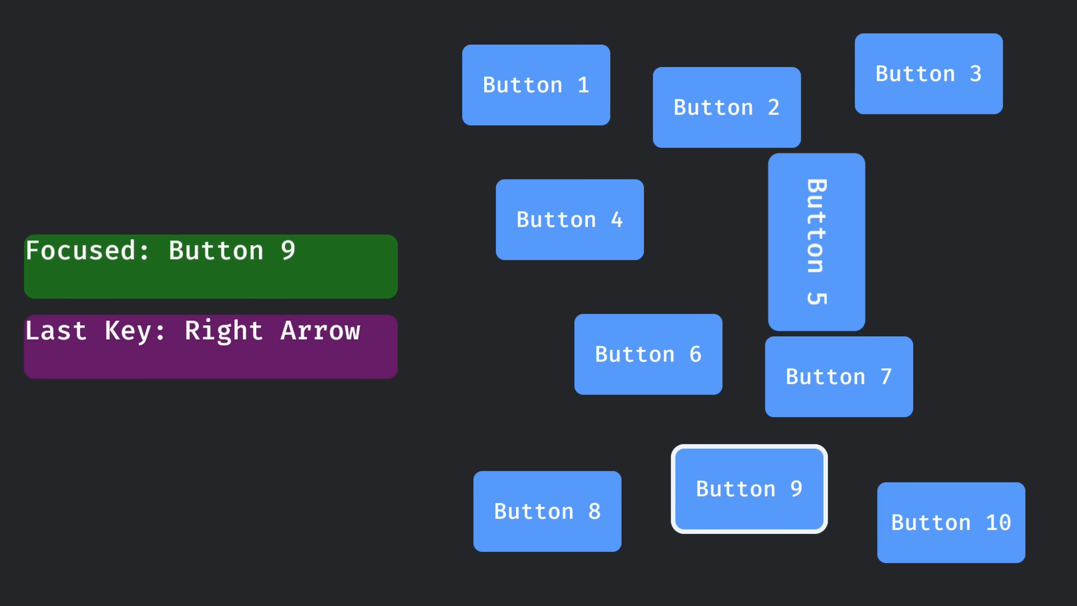
Step: Move focus right with the Right Arrow so the readout reports Button 9 focused
key("Right")
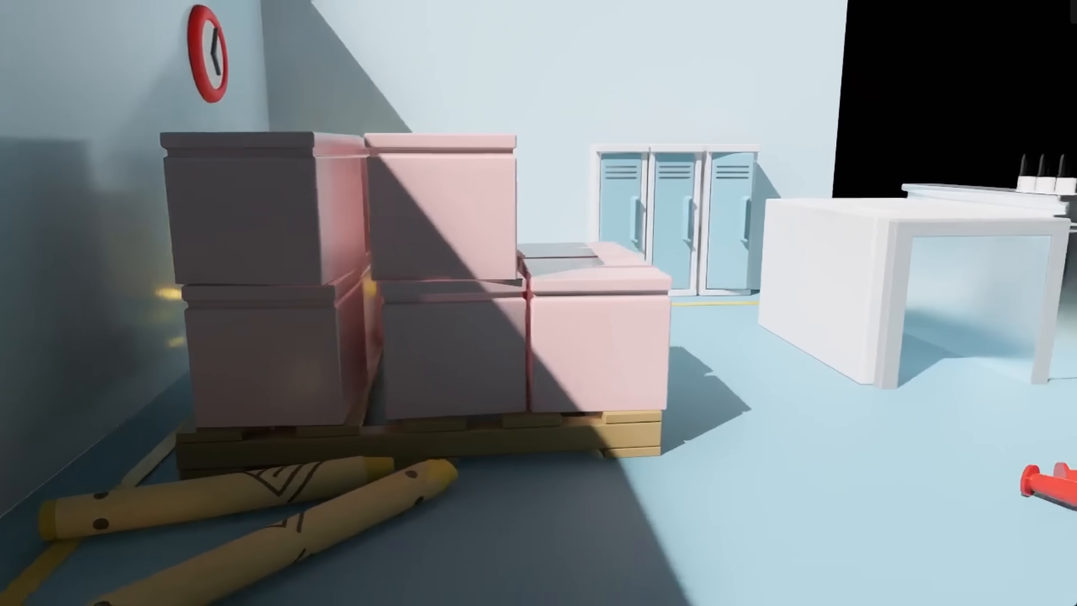
mouse_move(539, 303)
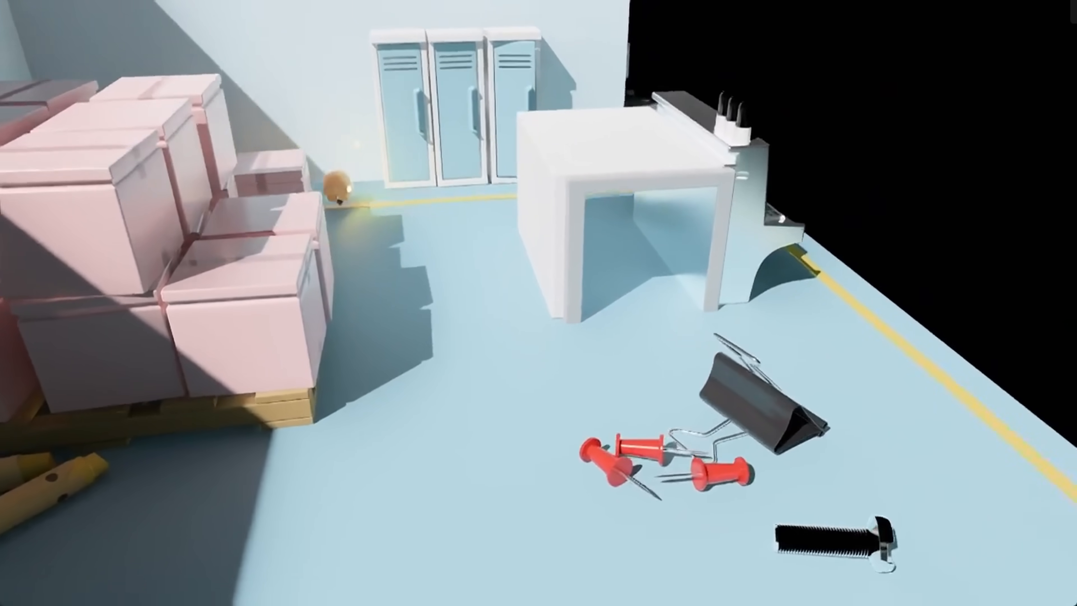